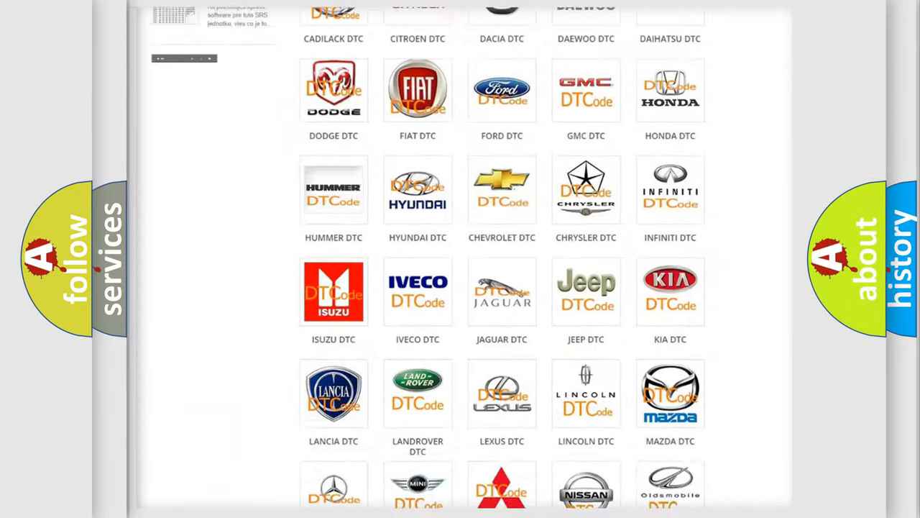
Choose Ford among the DTC car-brand categories to show its diagnostic code list
{"action": "scroll", "scroll_direction": "up", "scroll_amount": 3}
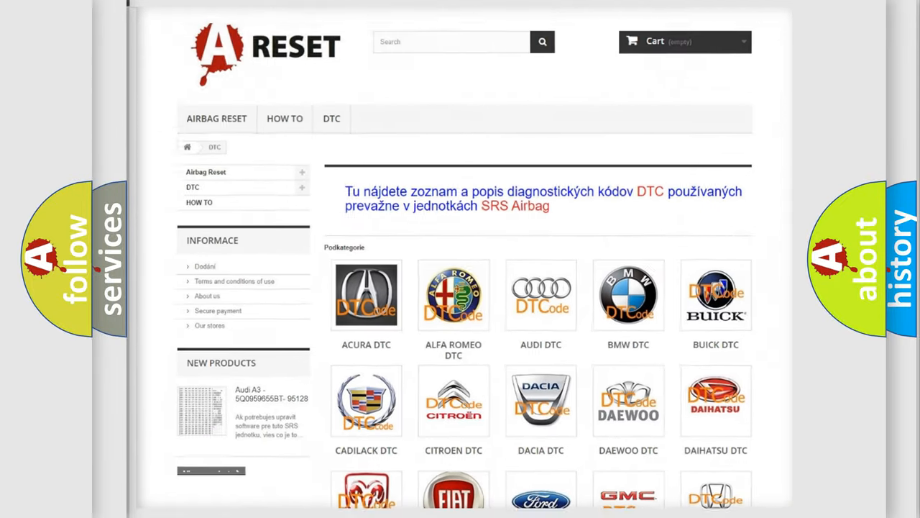
{"action": "scroll", "scroll_direction": "down", "scroll_amount": 3}
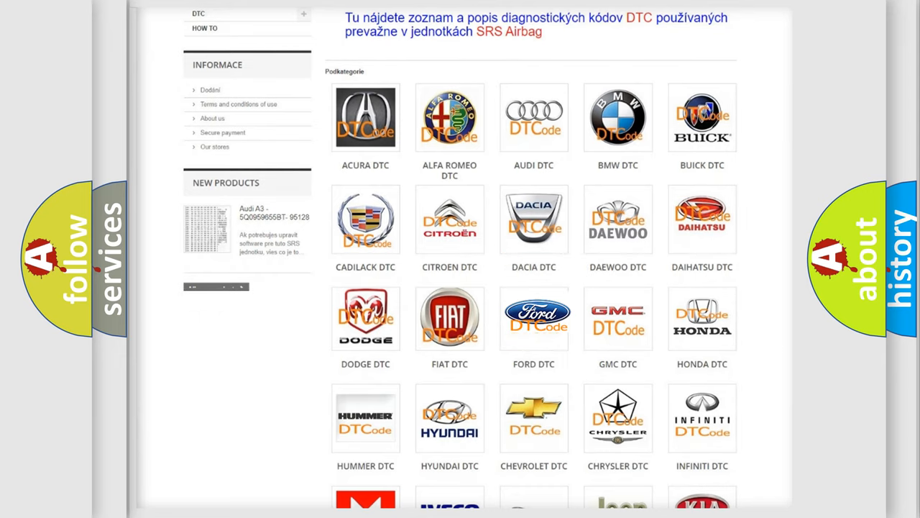
{"action": "left_click", "coordinate": [534, 317]}
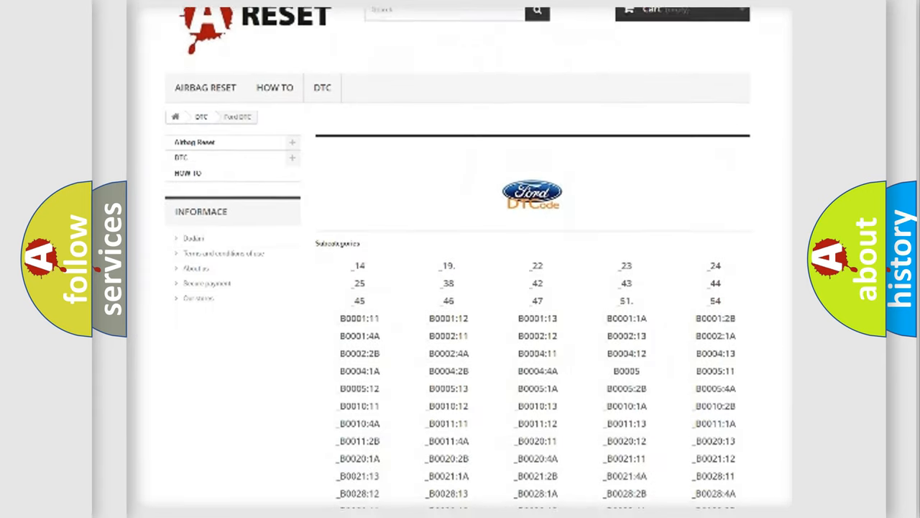
{"action": "scroll", "scroll_direction": "down", "scroll_amount": 3}
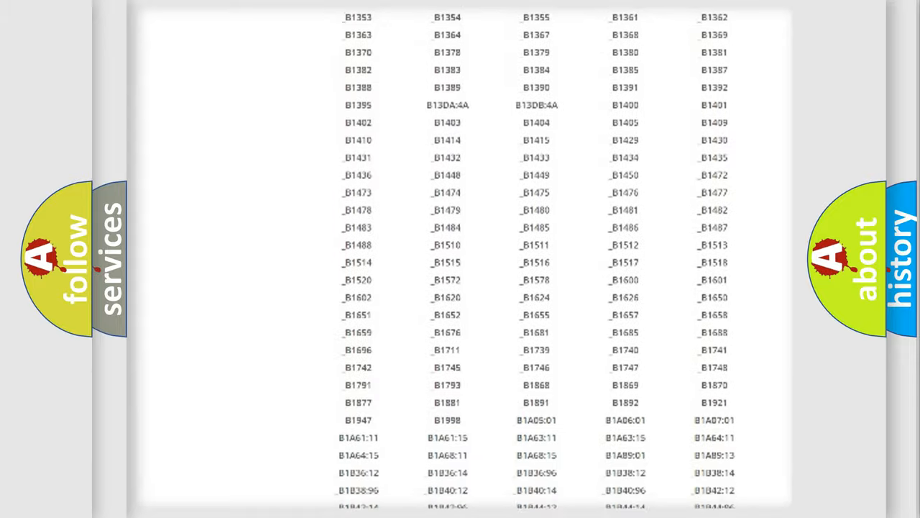
{"action": "scroll", "scroll_direction": "up", "scroll_amount": 3}
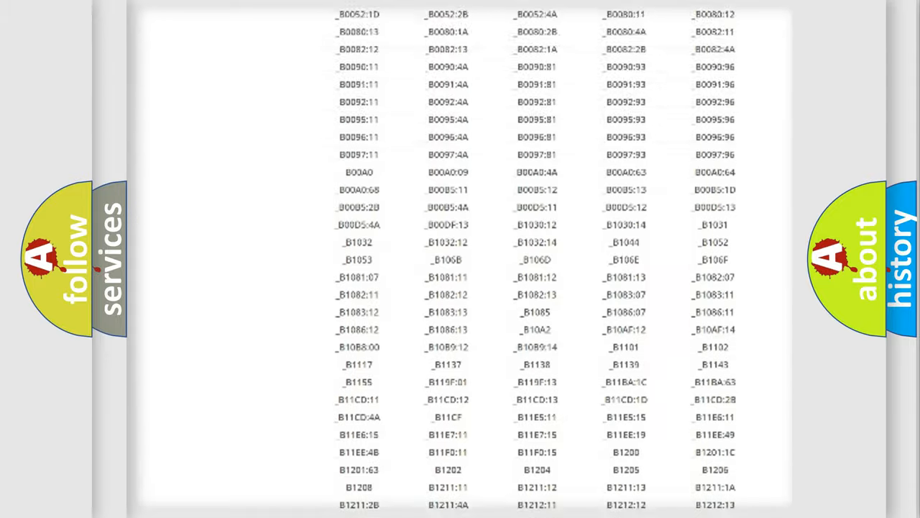
{"action": "scroll", "scroll_direction": "up", "scroll_amount": 3}
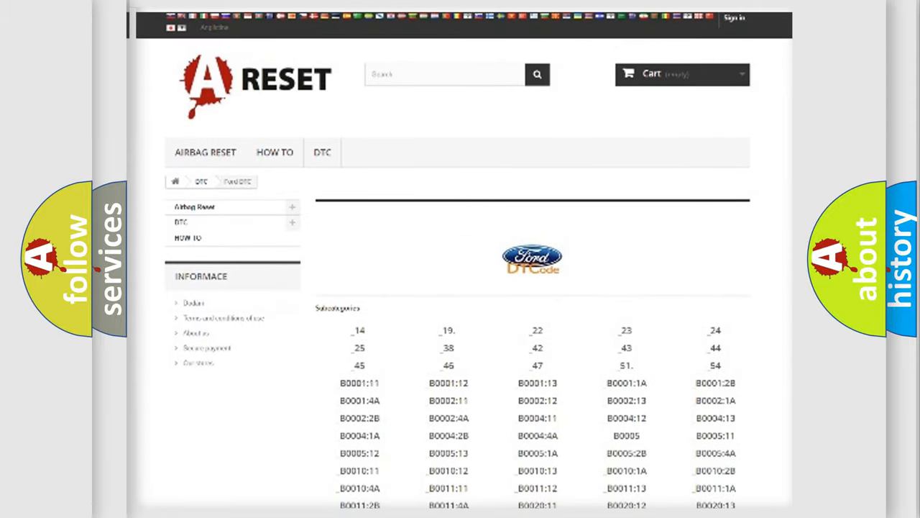